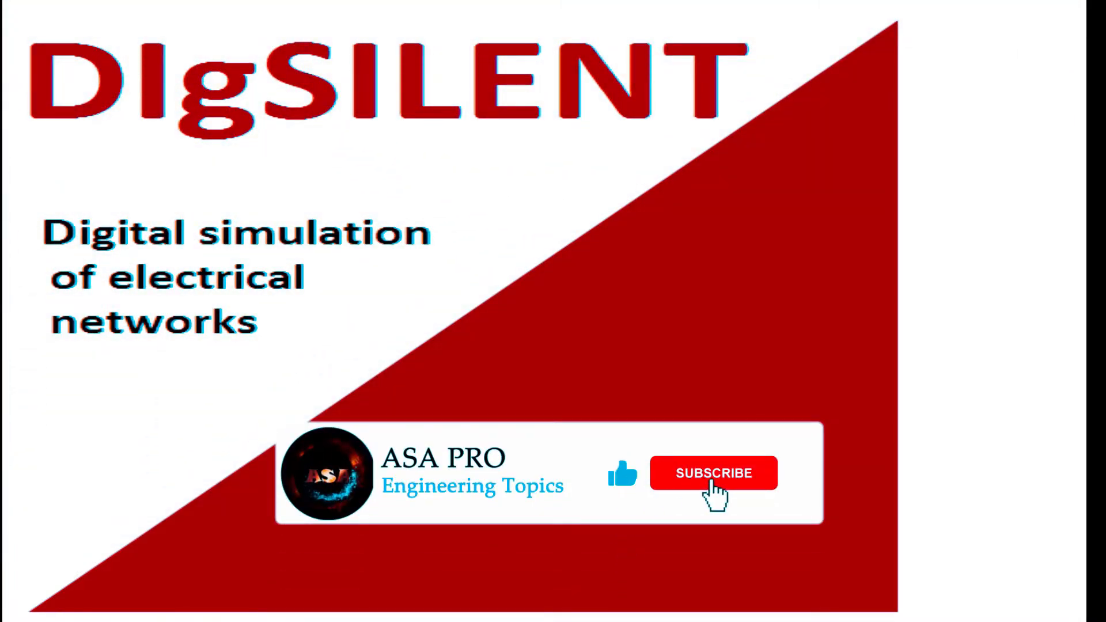
{"action": "left_click", "coordinate": [712, 472]}
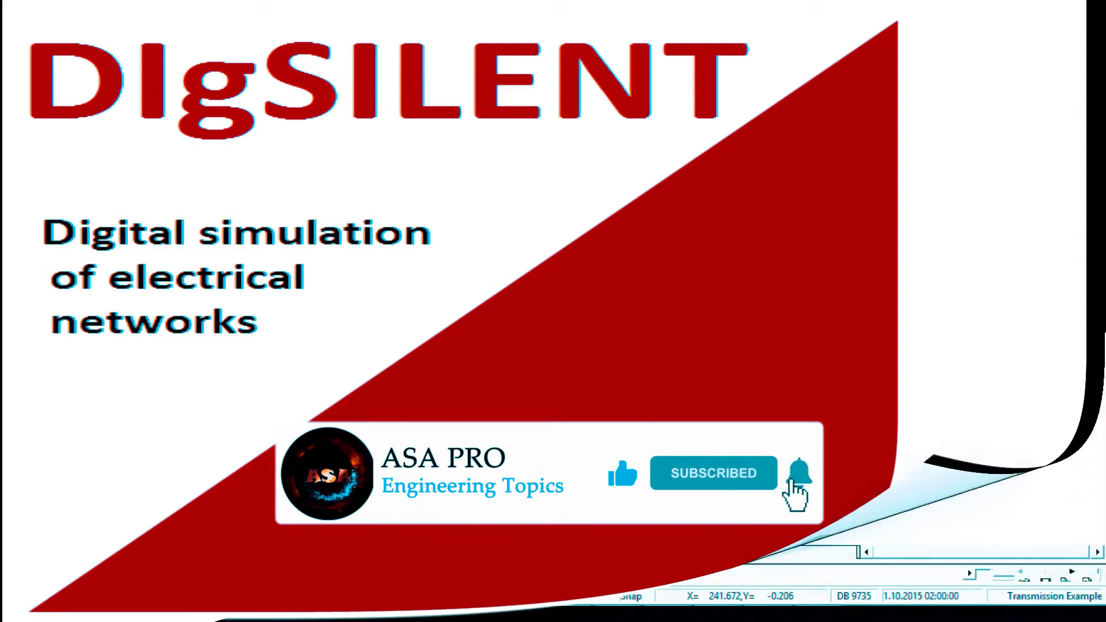